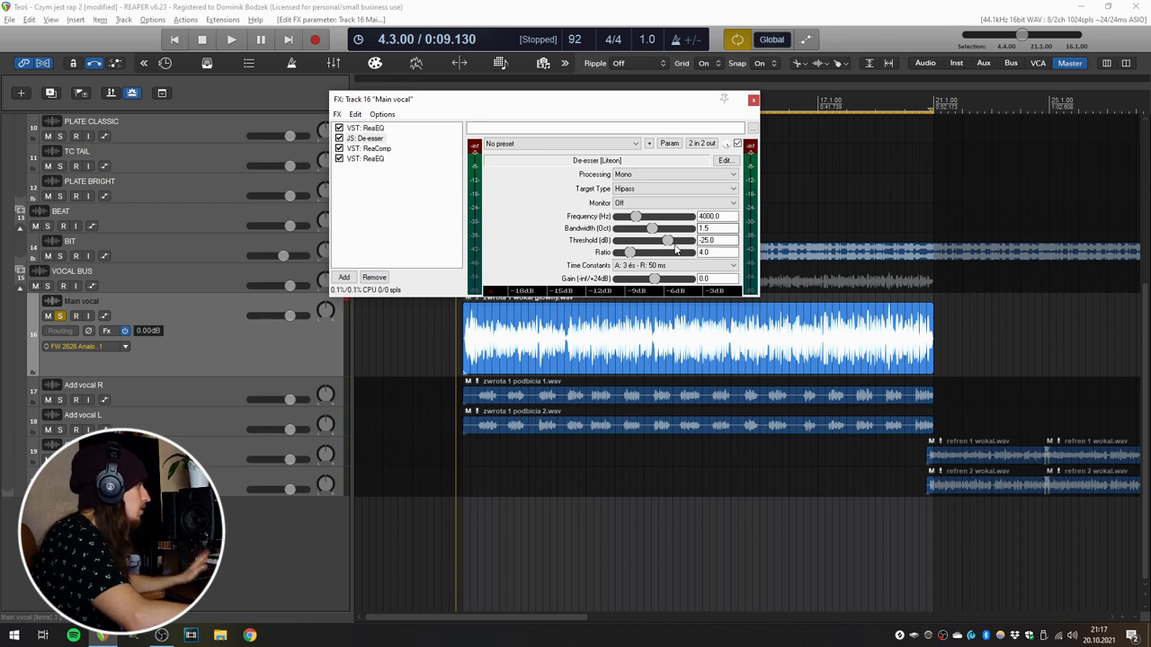
Lower the De-esser Threshold to about -41 dB while the vocal plays back
{"action": "left_click", "coordinate": [230, 39]}
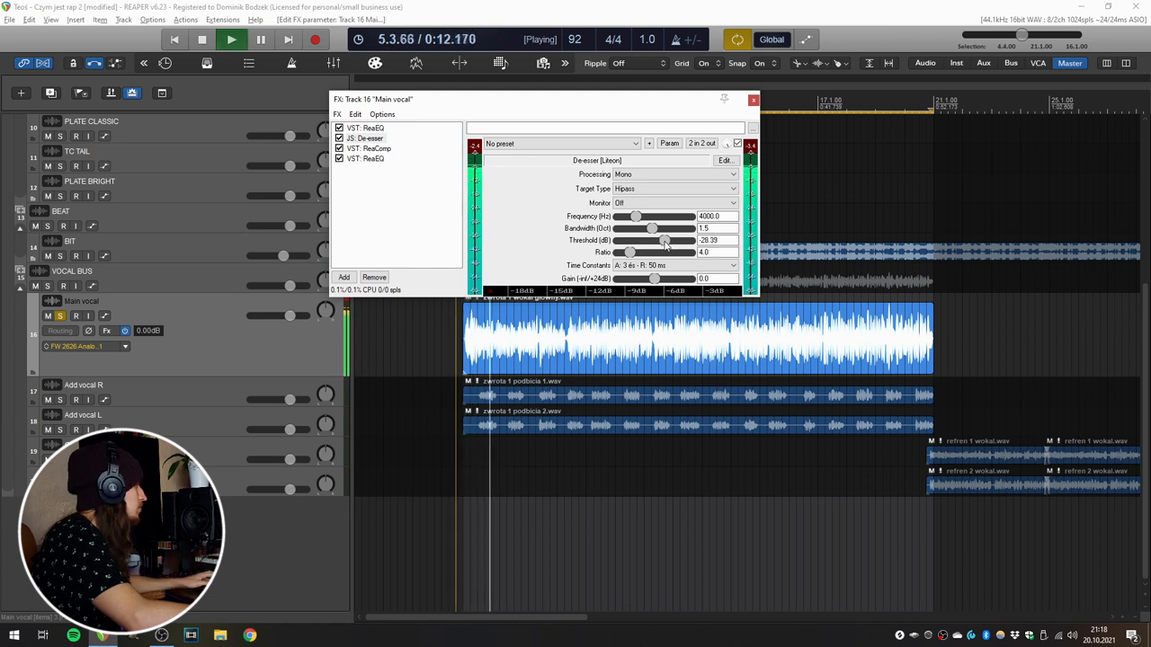
{"action": "left_click_drag", "start_coordinate": [666, 241], "coordinate": [651, 240]}
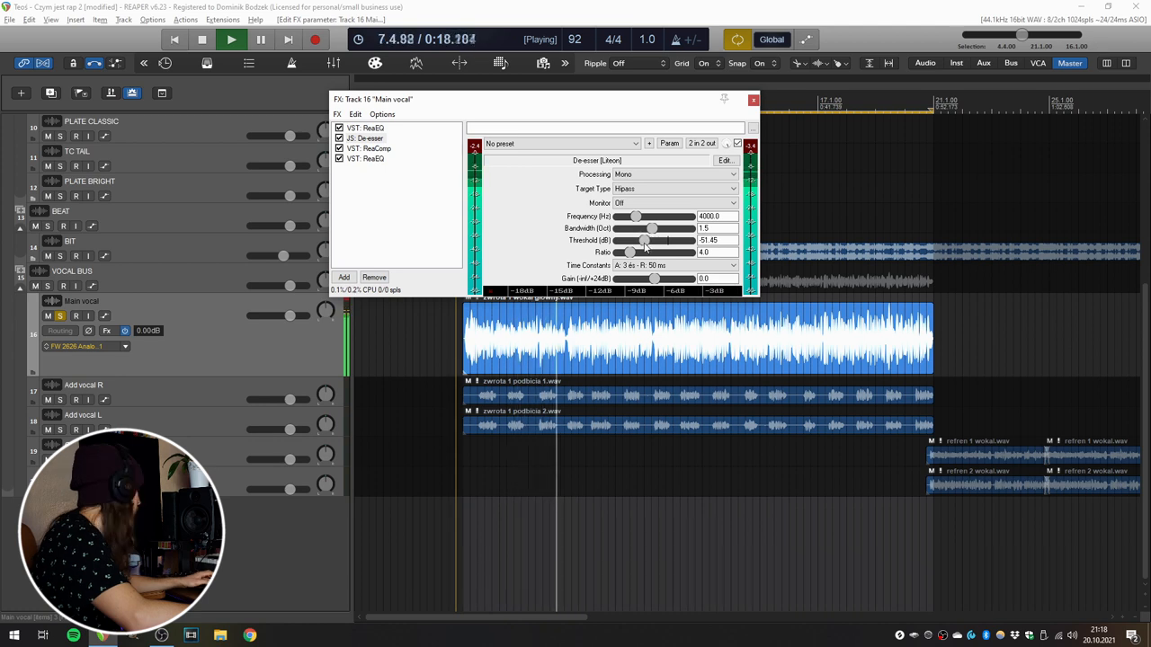
{"action": "left_click", "coordinate": [201, 40]}
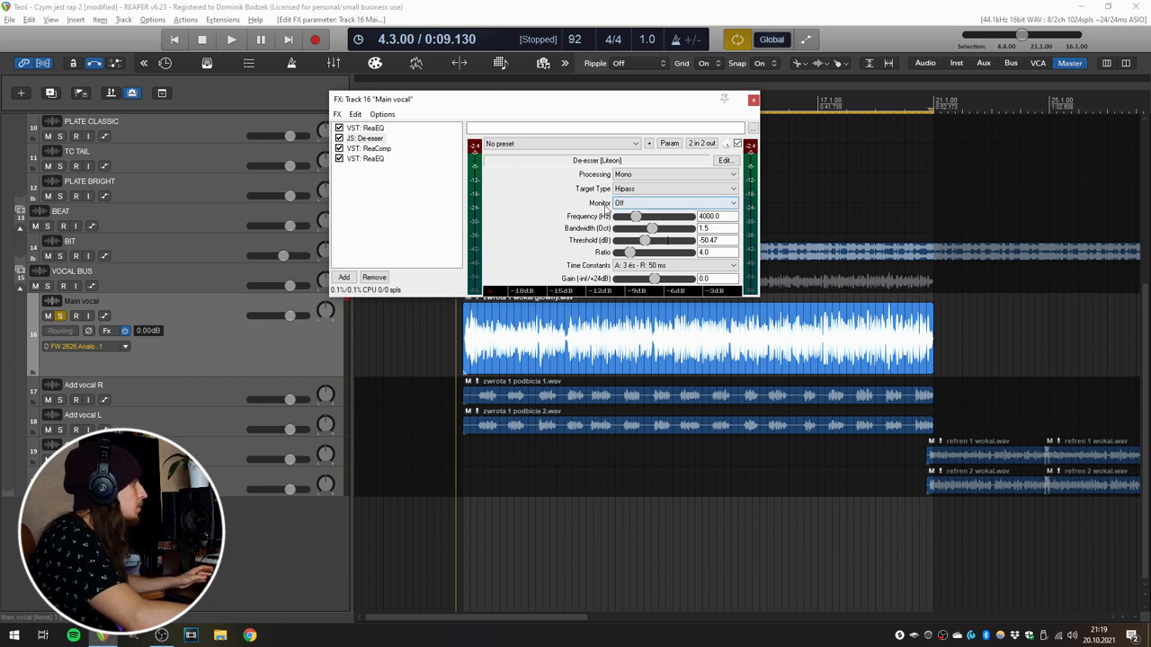
{"action": "left_click", "coordinate": [656, 216]}
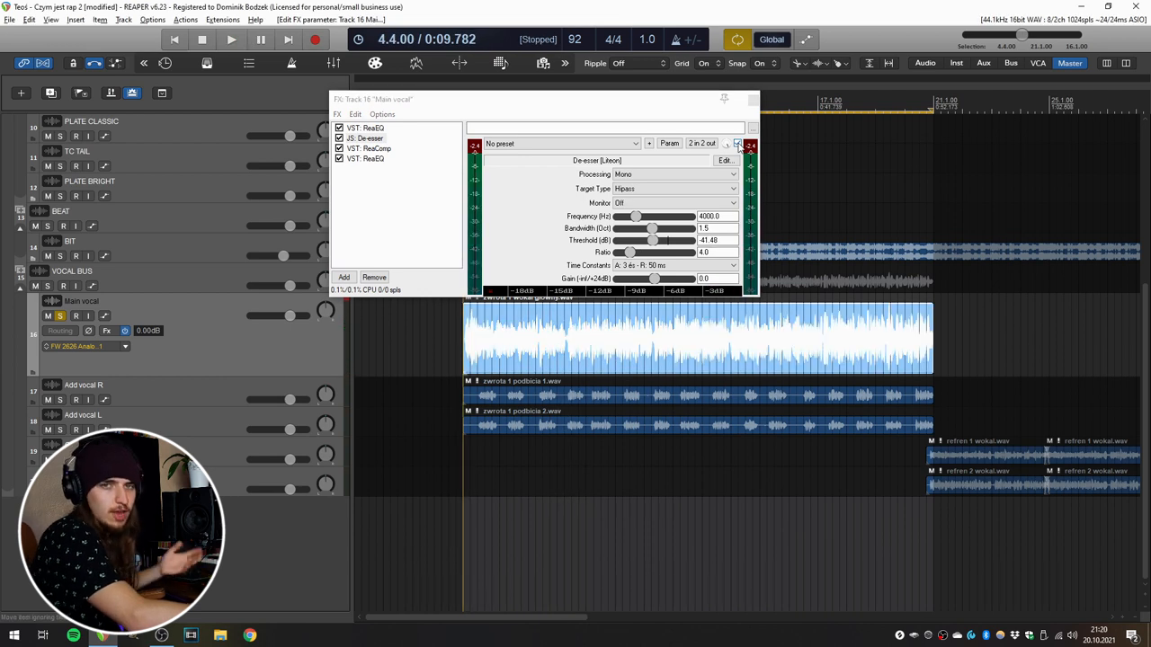
{"action": "left_click", "coordinate": [230, 40]}
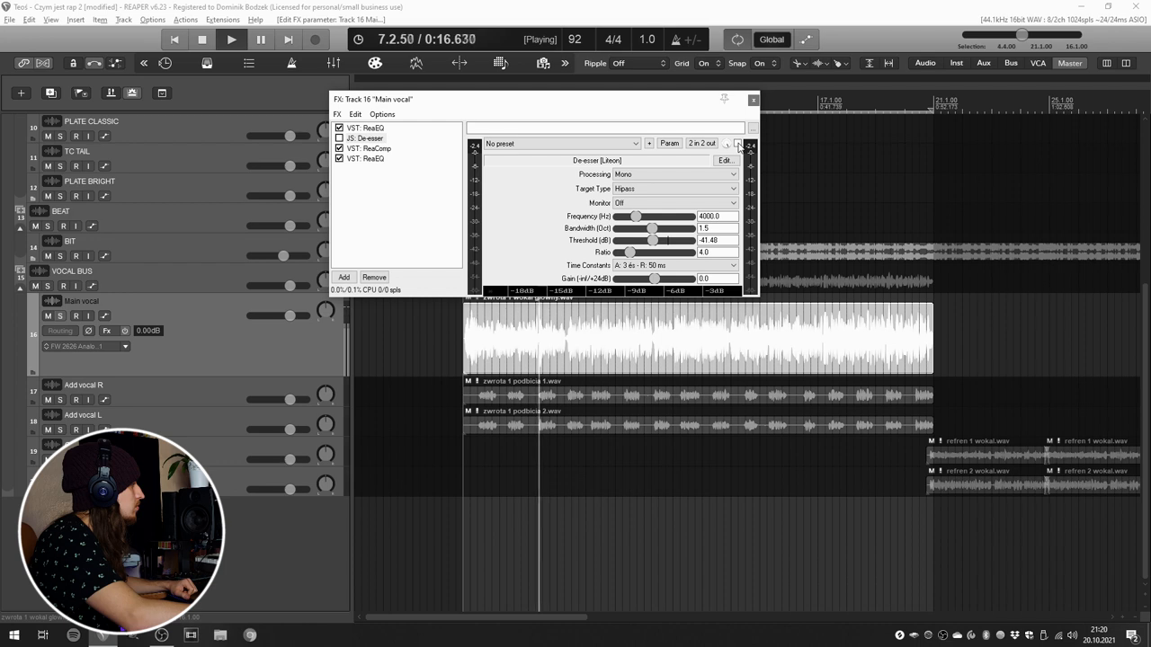
{"action": "left_click", "coordinate": [230, 40]}
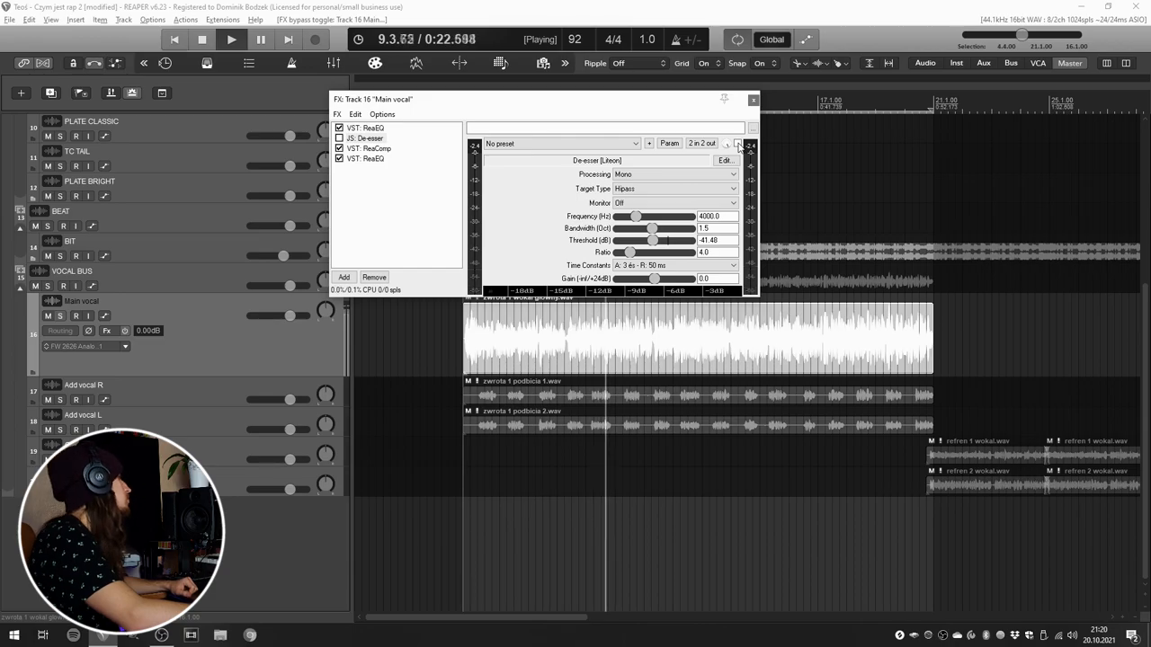
{"action": "left_click", "coordinate": [369, 147]}
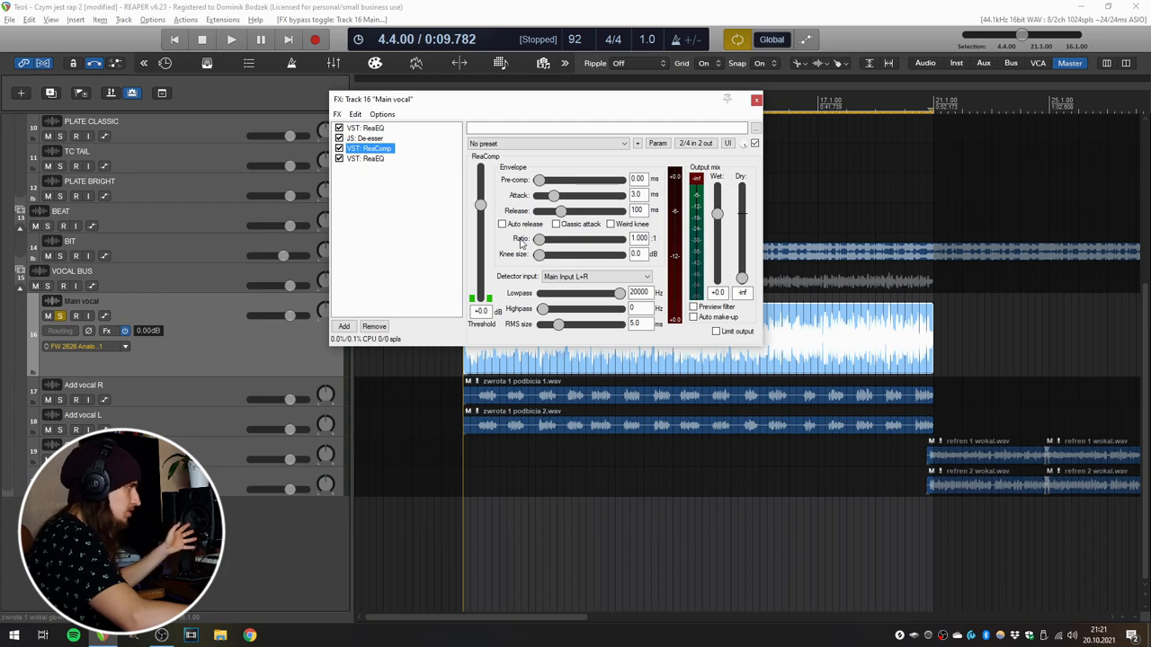
Pull the ReaComp Threshold fader down to about -62.5 dB
{"action": "left_click_drag", "start_coordinate": [480, 291], "coordinate": [480, 288]}
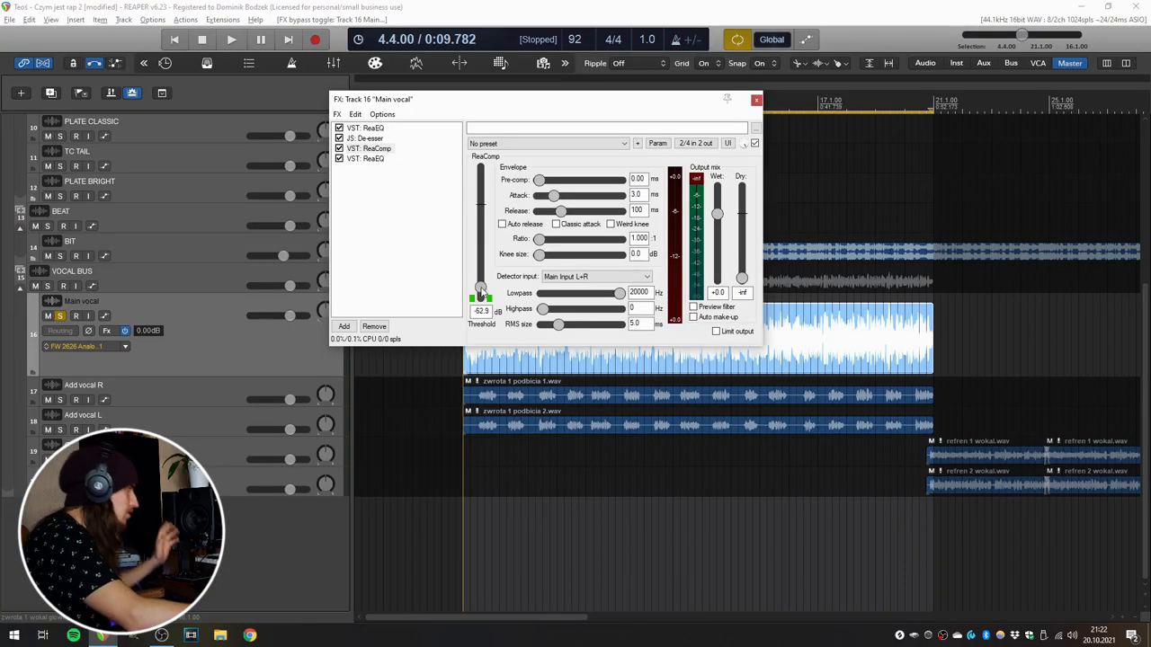